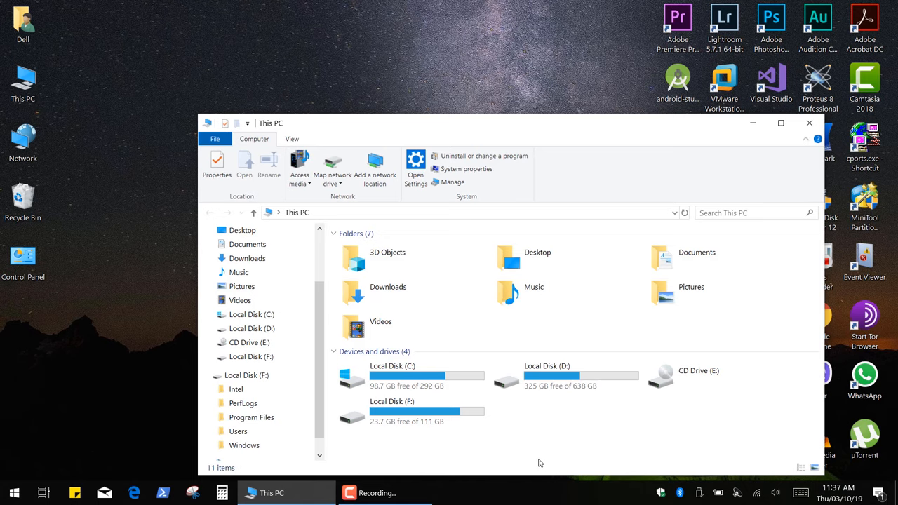
{"action": "mouse_move", "coordinate": [488, 435]}
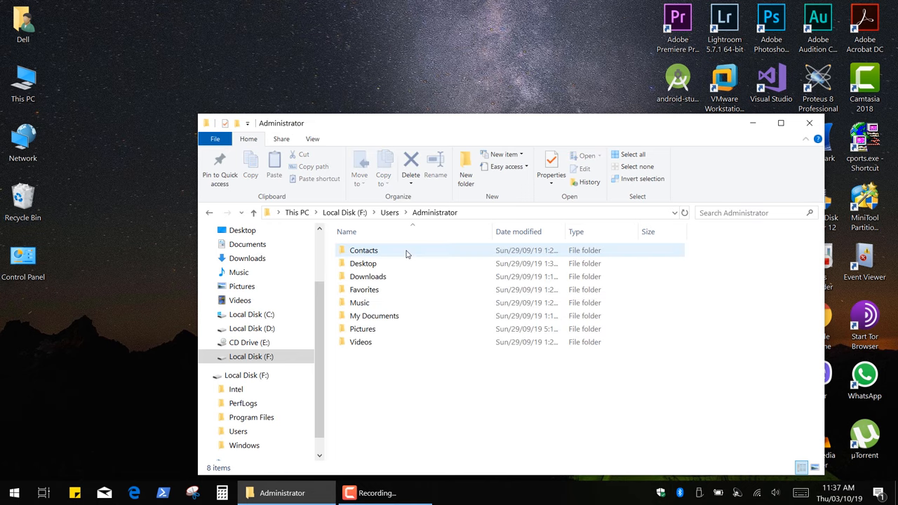
Step: Enter the Administrator user's Desktop folder on Local Disk (F:)
{"action": "double_click", "coordinate": [362, 264]}
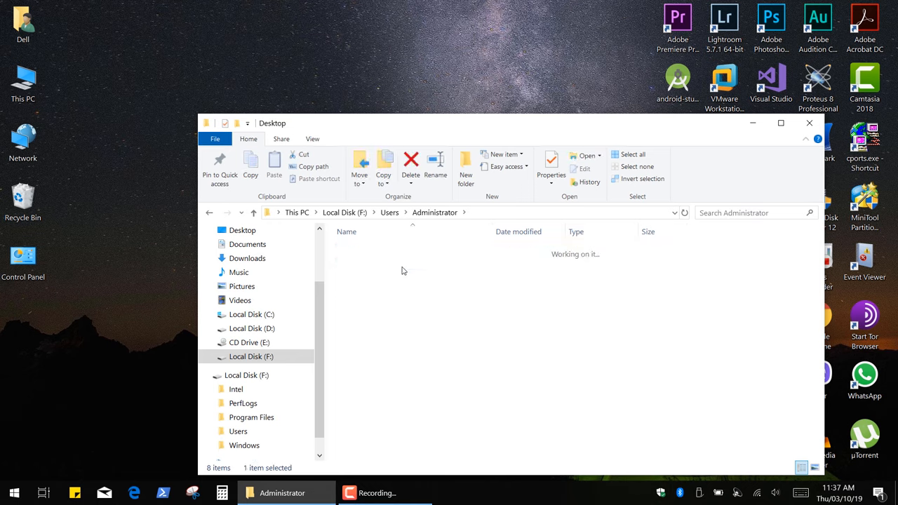